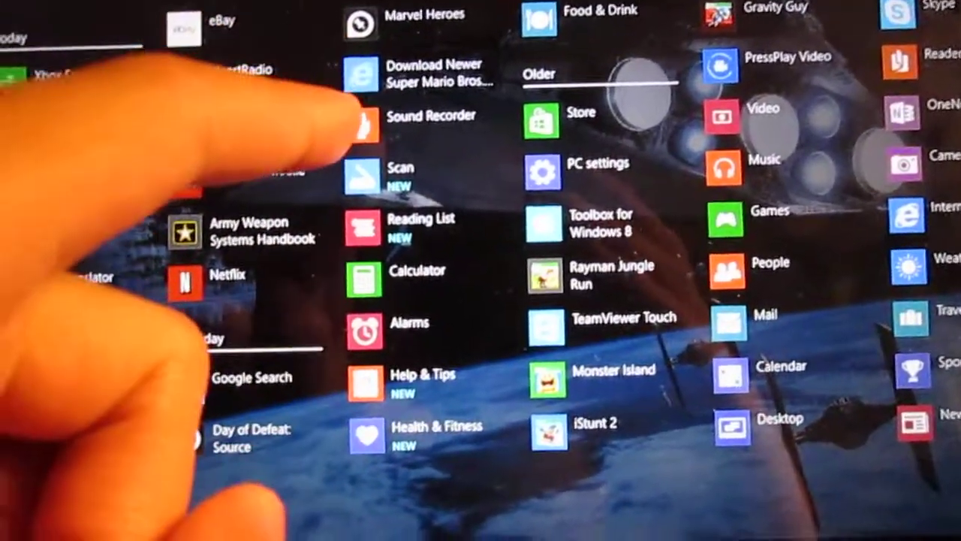
View the Search page in Search and apps, then show Share's app list, all switched on
scroll(down, 3)
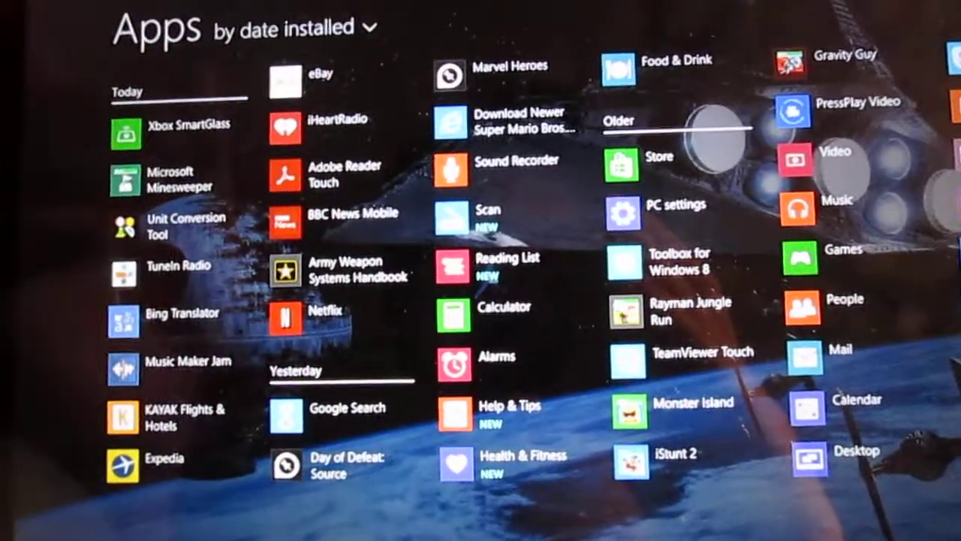
key(Escape)
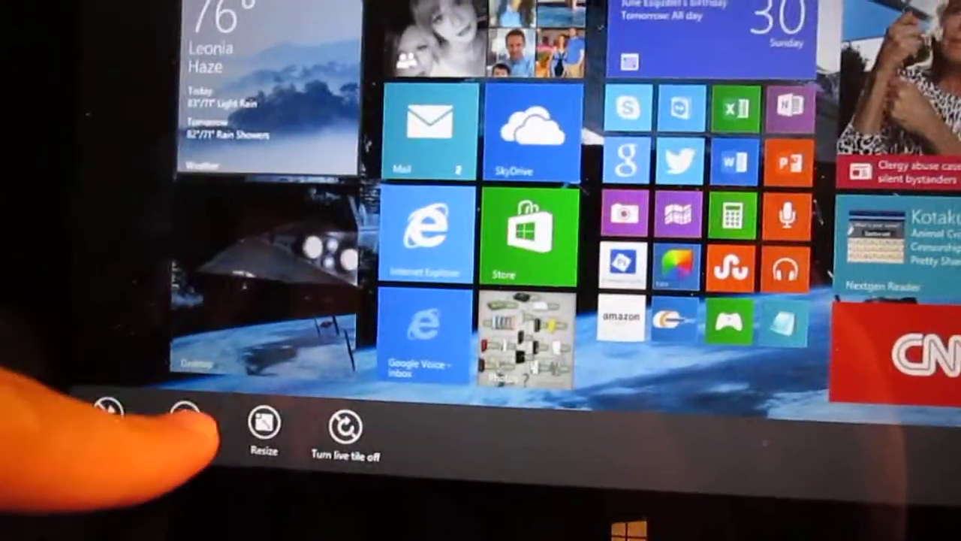
click(264, 424)
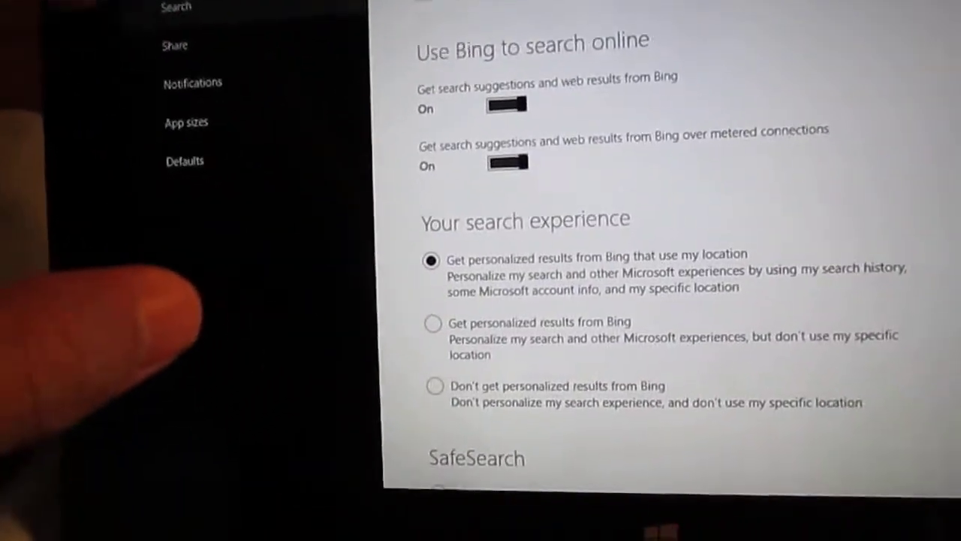
click(175, 45)
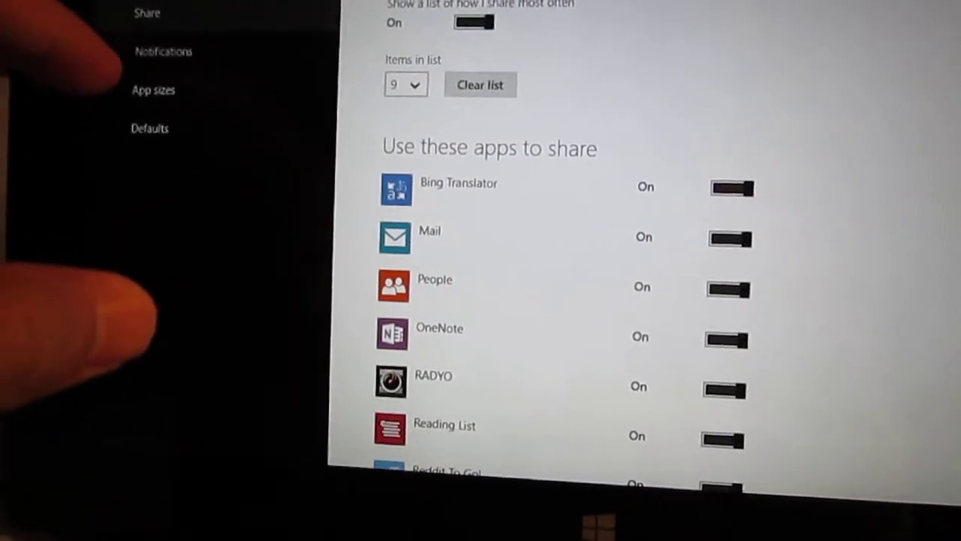
click(163, 51)
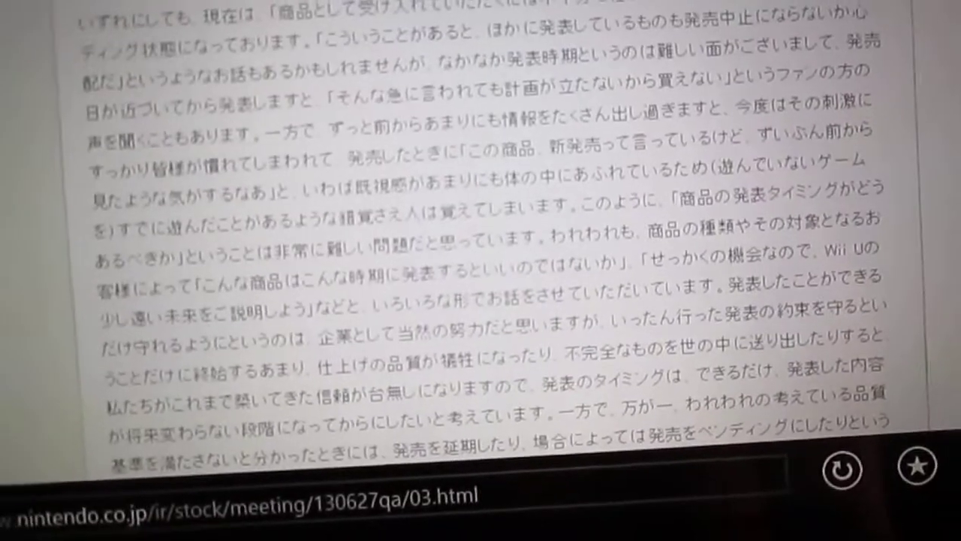
Reveal IE11's tab bar showing the Nintendo page, an interview, Google Voice and a new tab
scroll(up, 3)
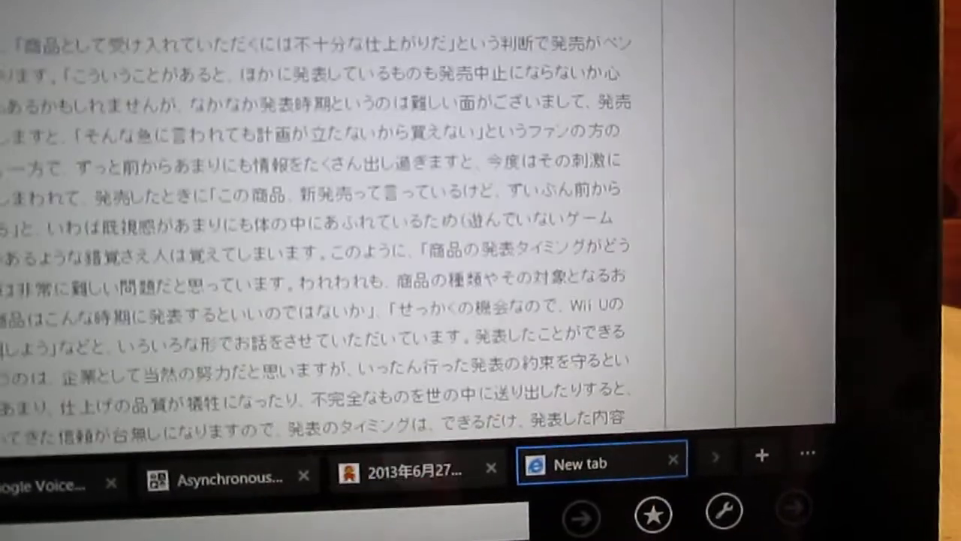
click(416, 469)
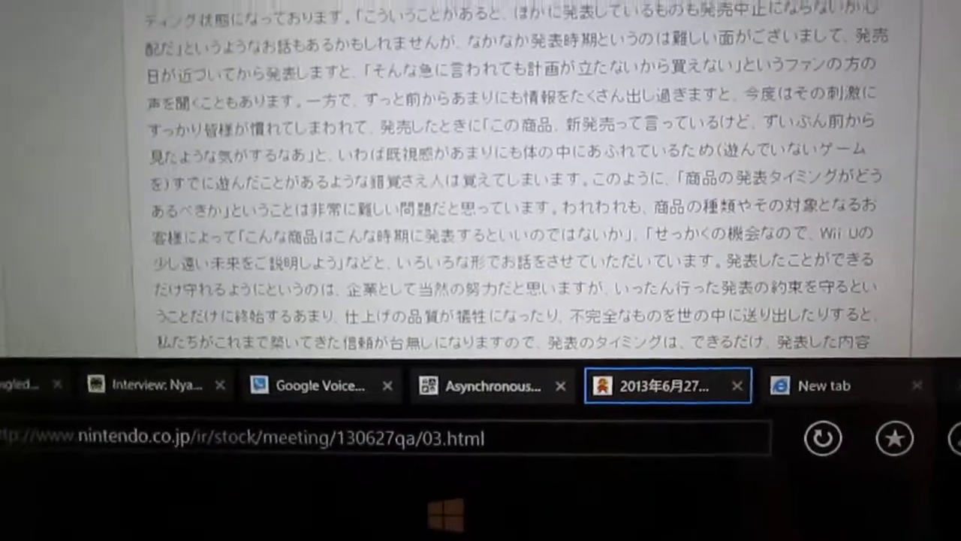